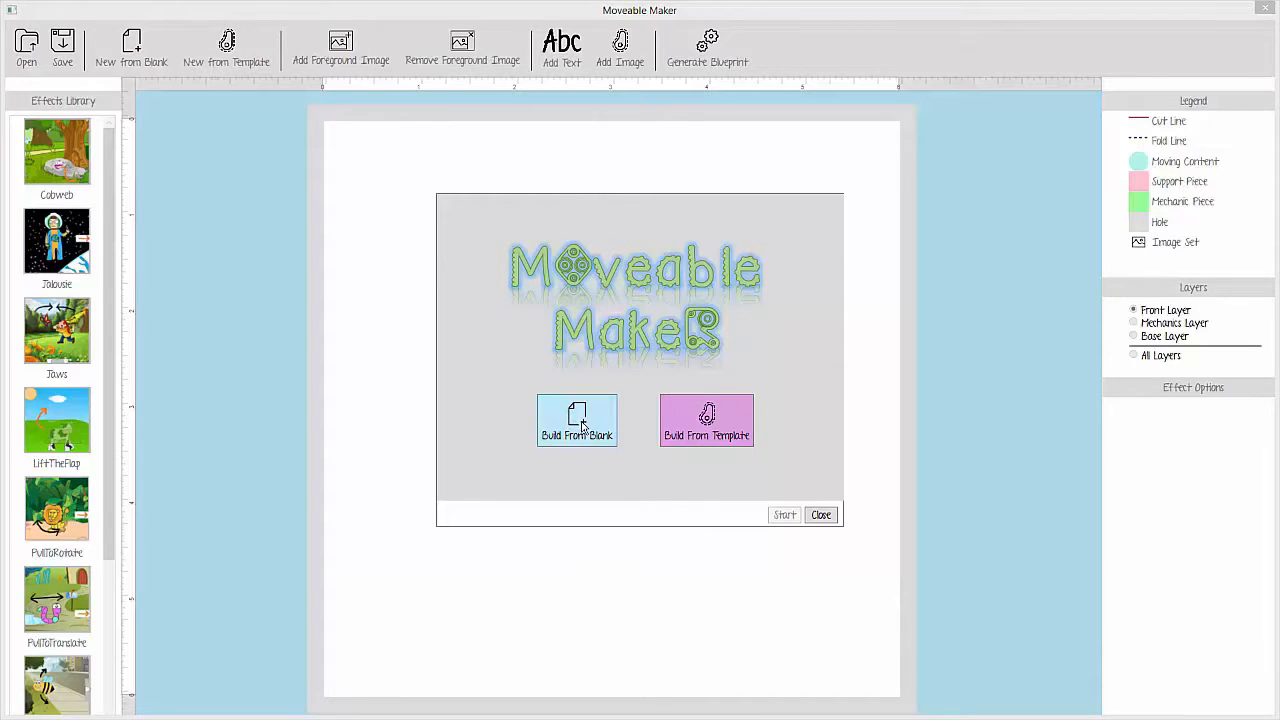
# Choose Build From Blank to open an empty pop-up page
pyautogui.click(577, 420)
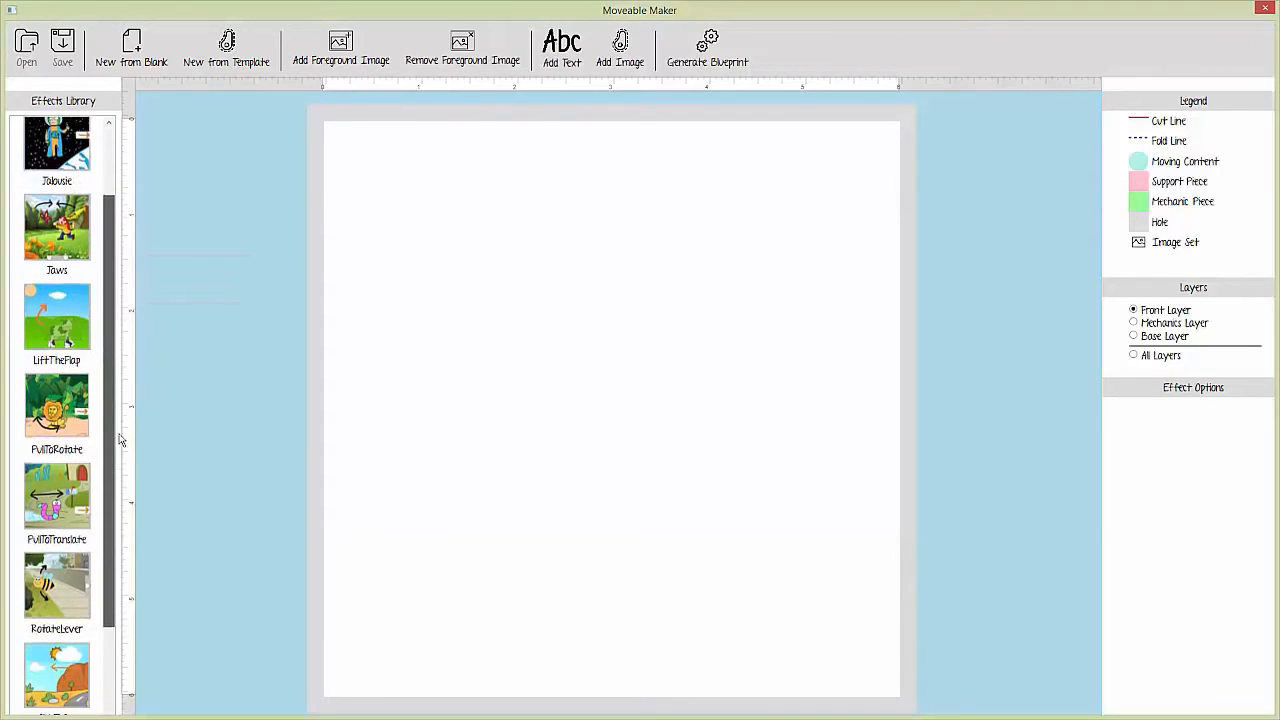
# Add and select the Spinner effect, then view its Mechanics, All and Front layers
pyautogui.scroll(-3)
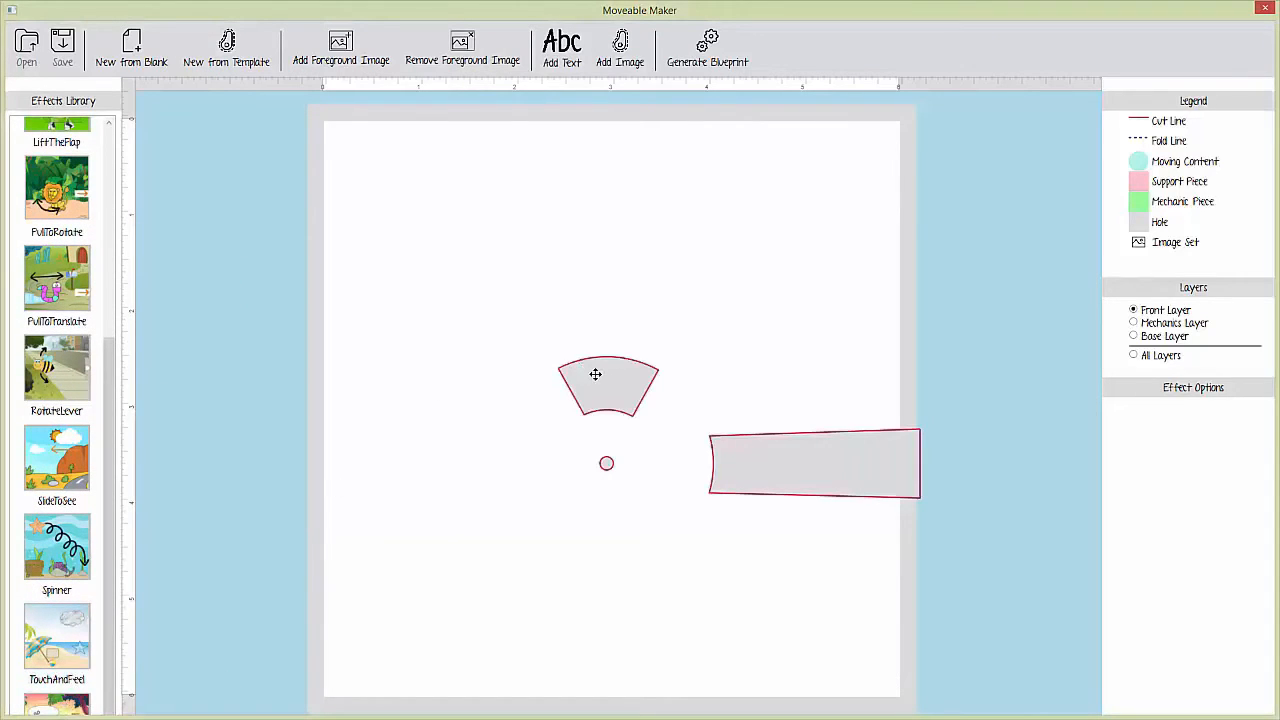
pyautogui.click(595, 375)
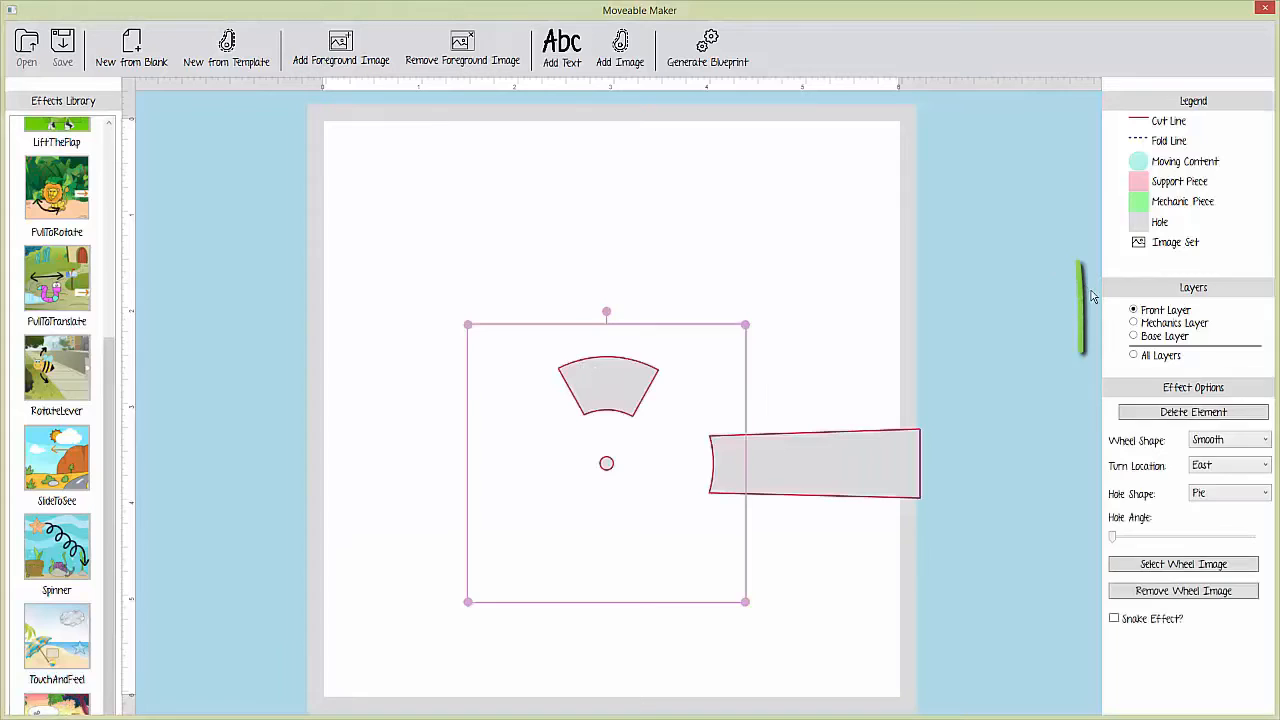
pyautogui.click(1132, 322)
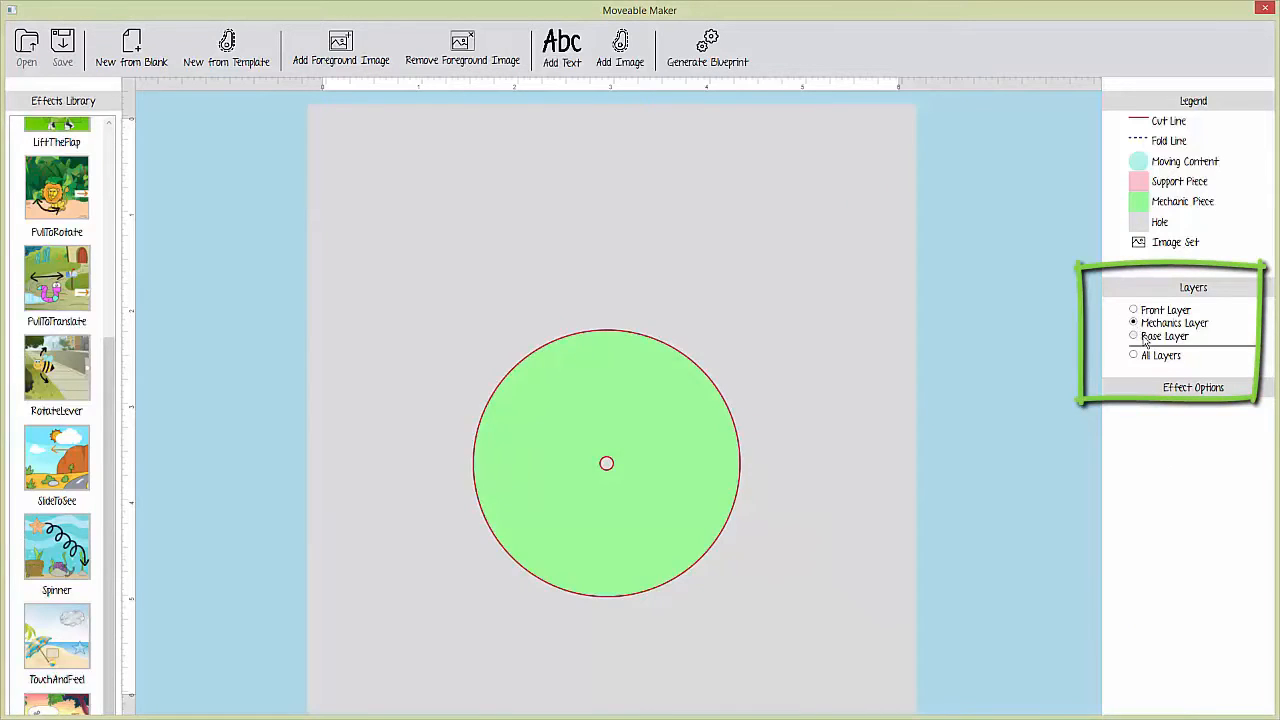
pyautogui.click(1133, 355)
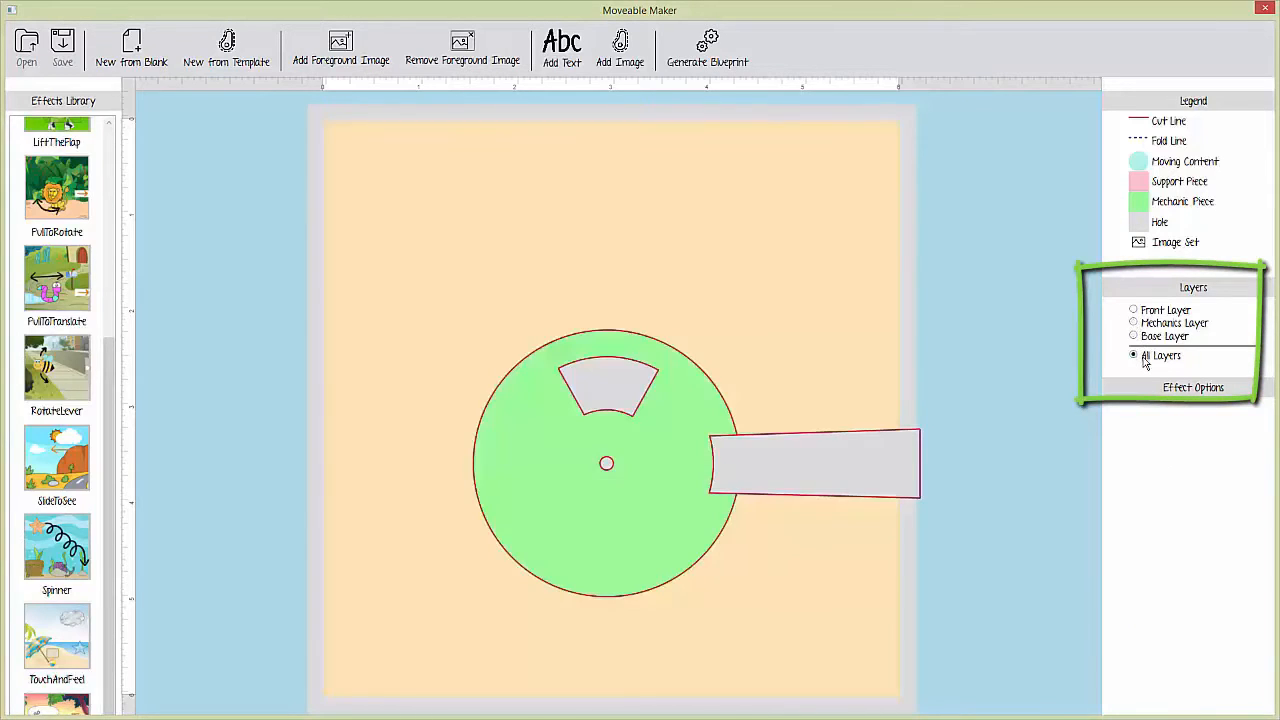
pyautogui.click(1133, 309)
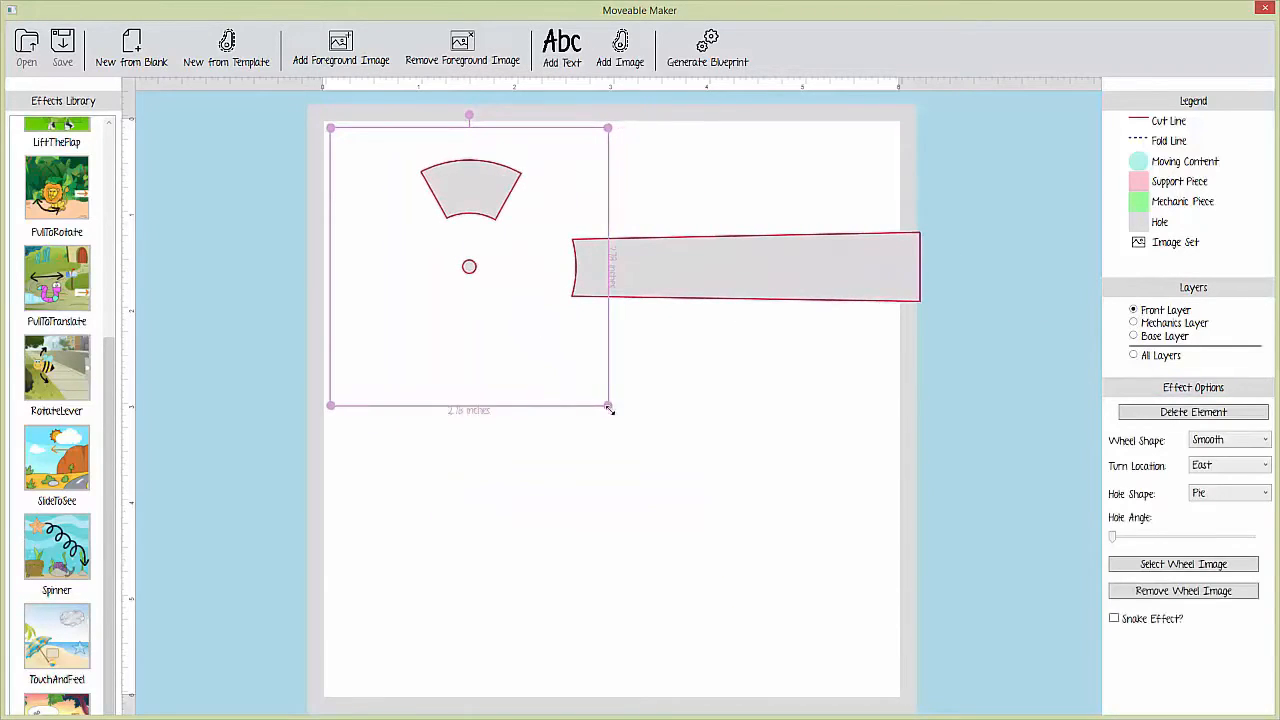
# Enlarge the spinner to fill the page, with the tab East and a Pie window
pyautogui.moveTo(607, 408); pyautogui.dragTo(889, 688)
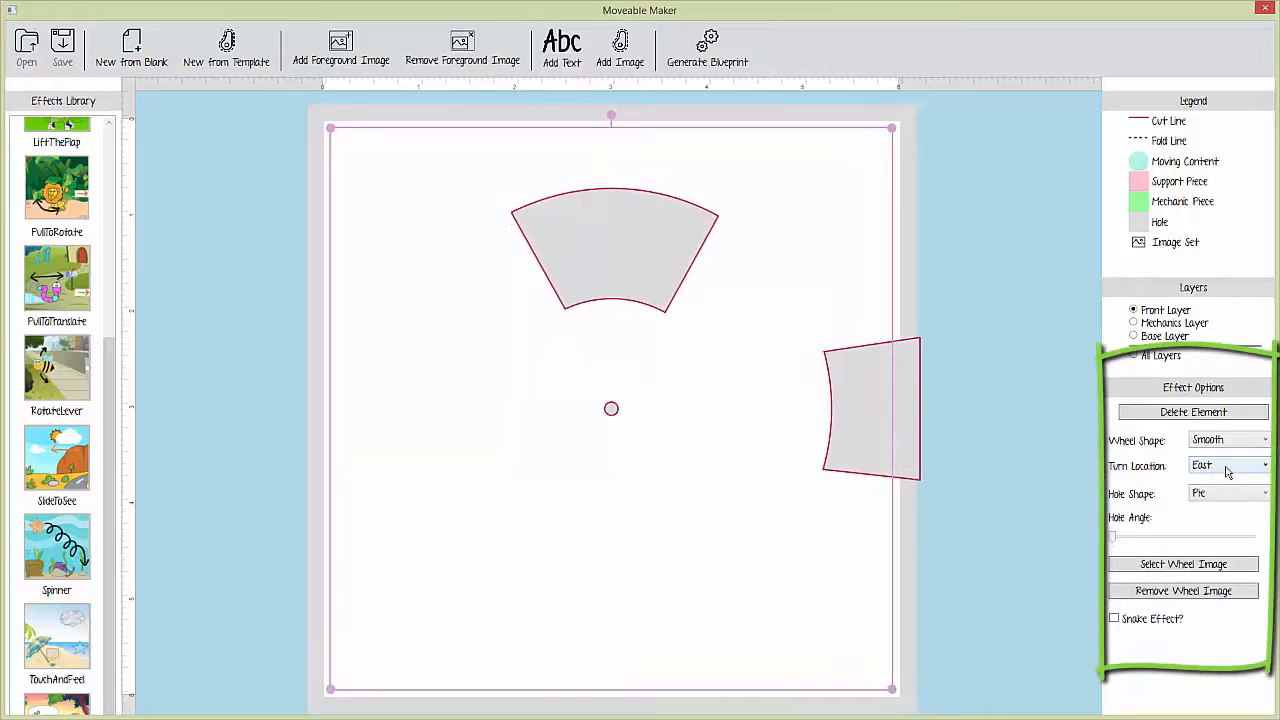
pyautogui.click(1228, 466)
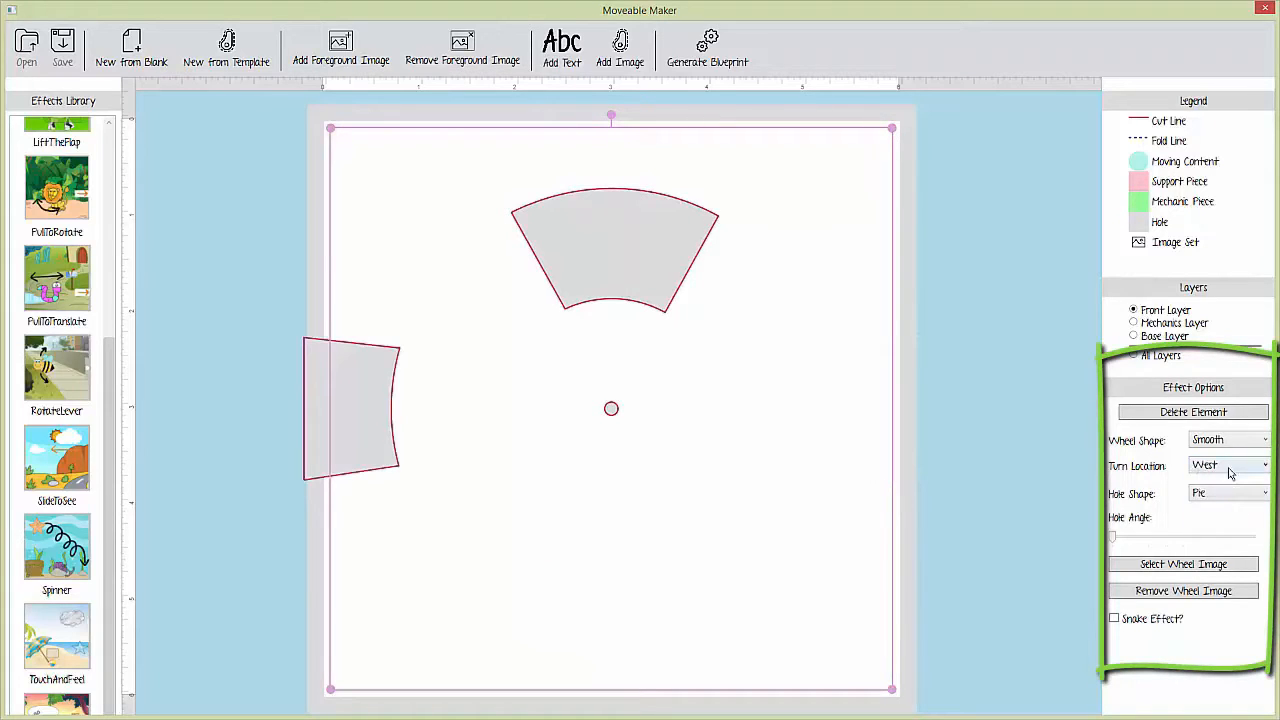
pyautogui.click(1231, 463)
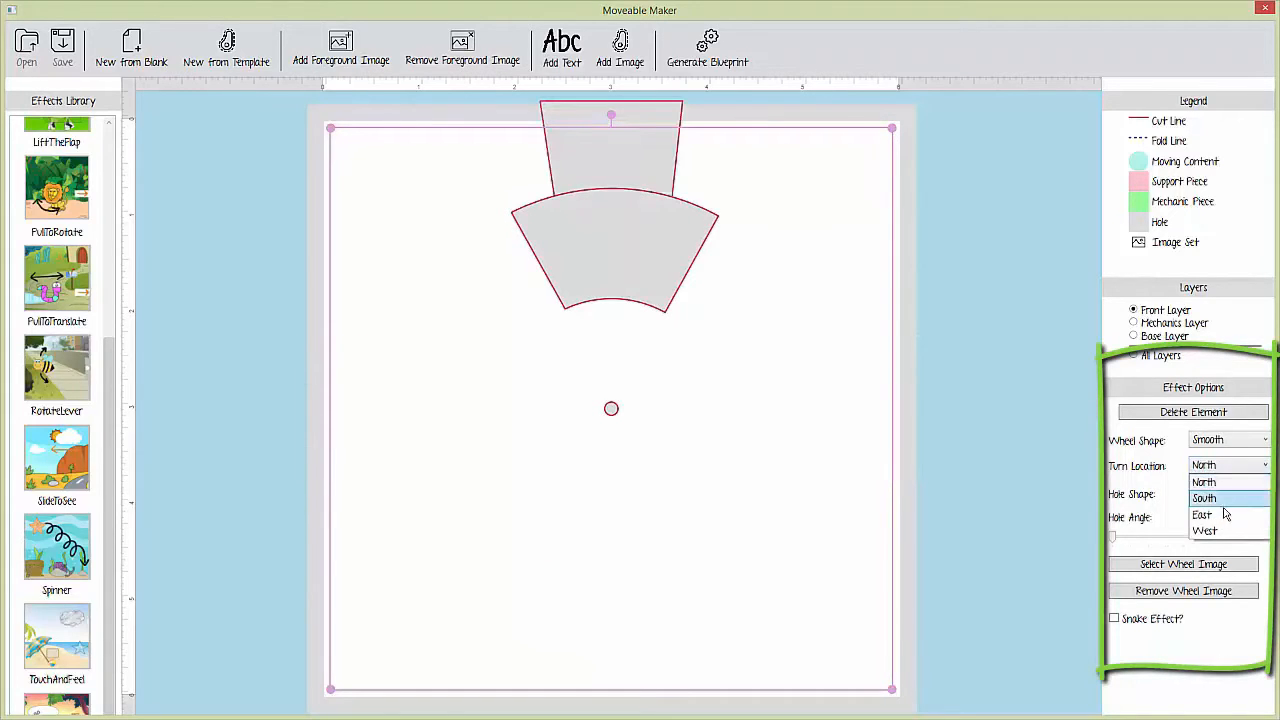
pyautogui.click(1205, 498)
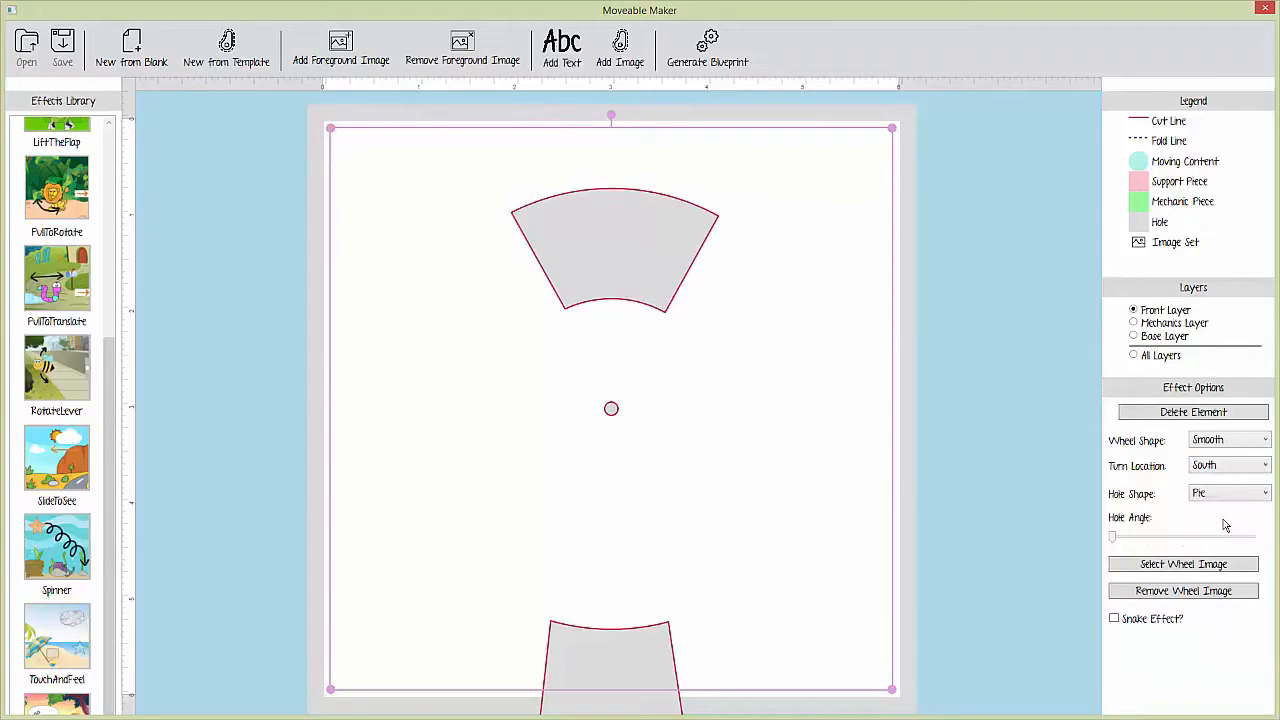
pyautogui.click(1229, 492)
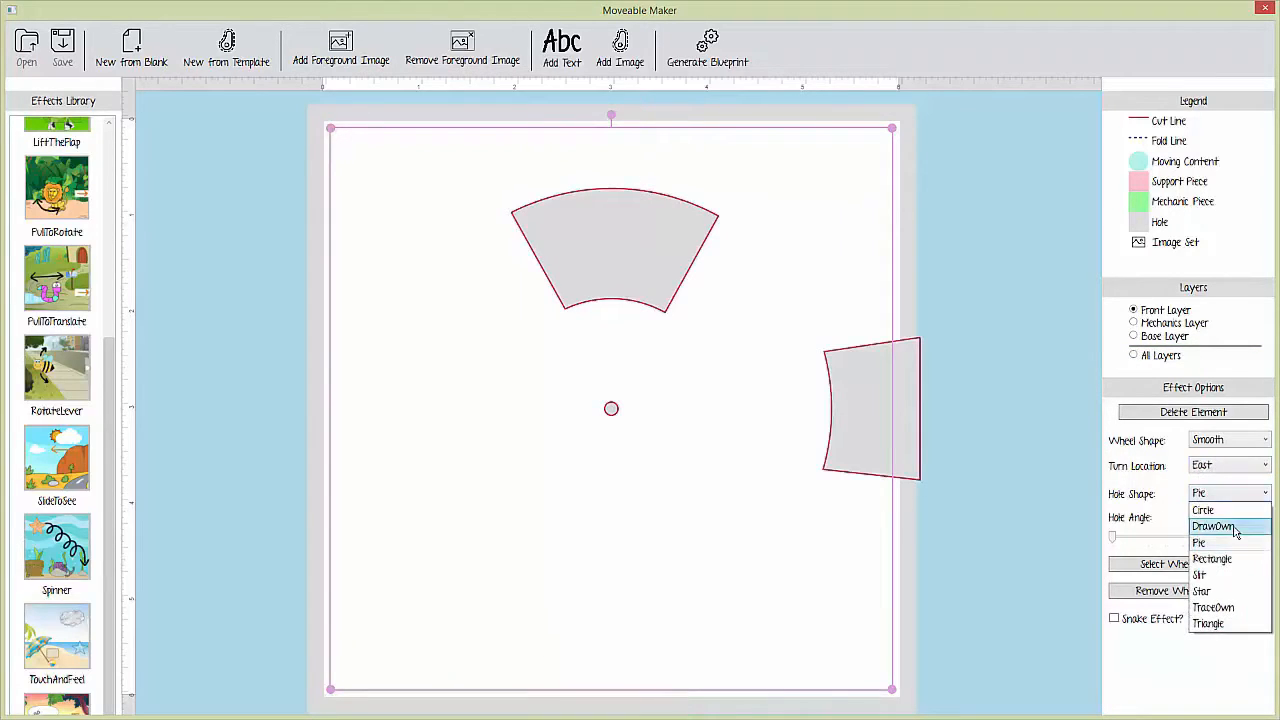
pyautogui.click(1203, 510)
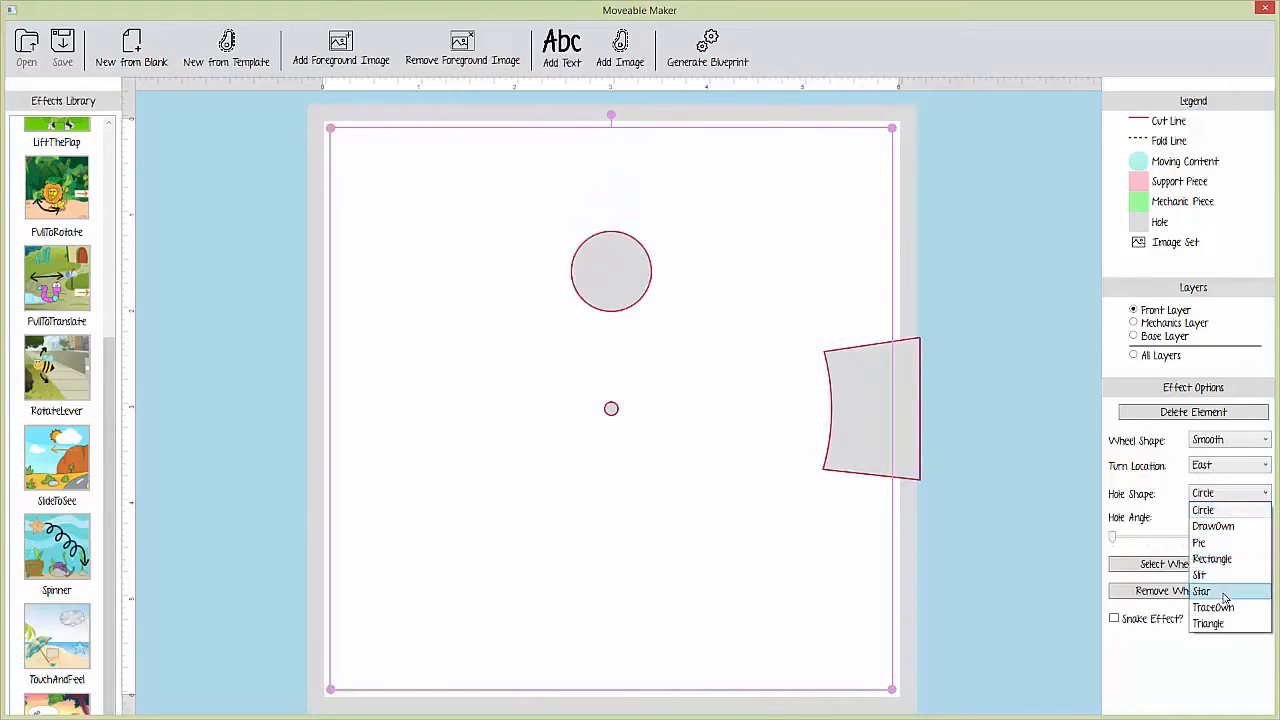
pyautogui.click(1208, 591)
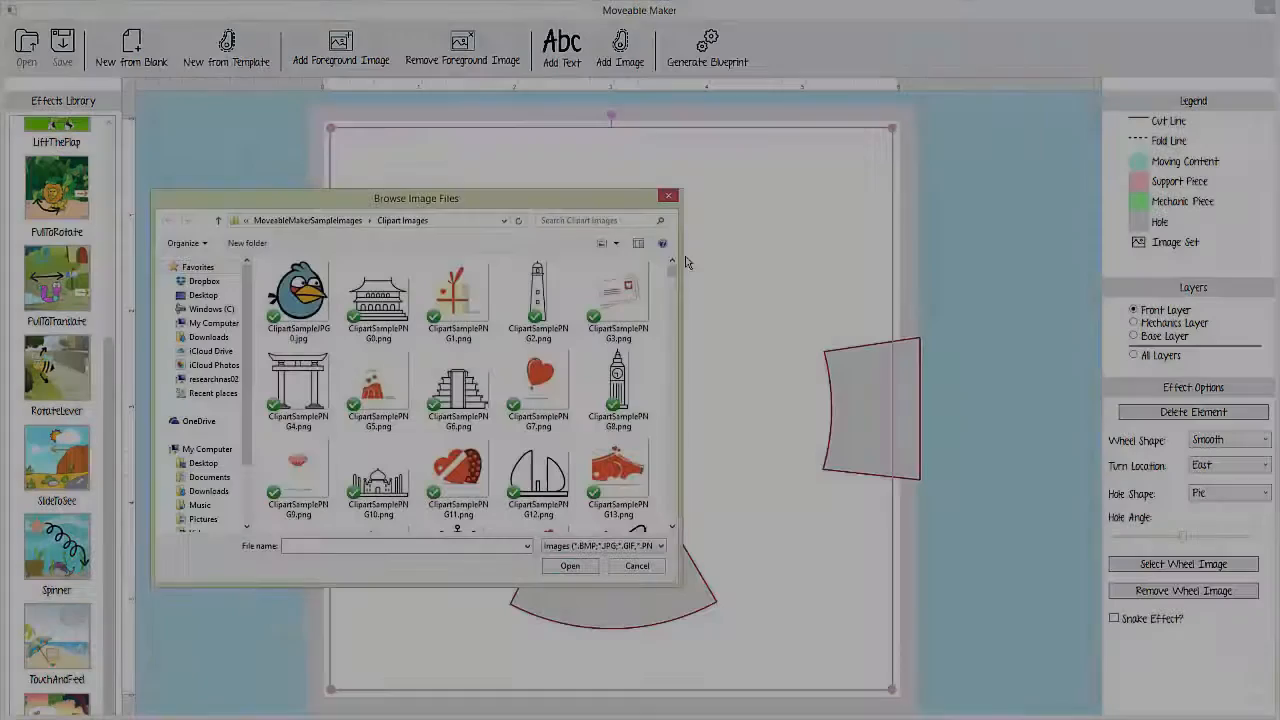
# Set wheel.png from the Desktop as the wheel image, then return to Front Layer
pyautogui.click(203, 295)
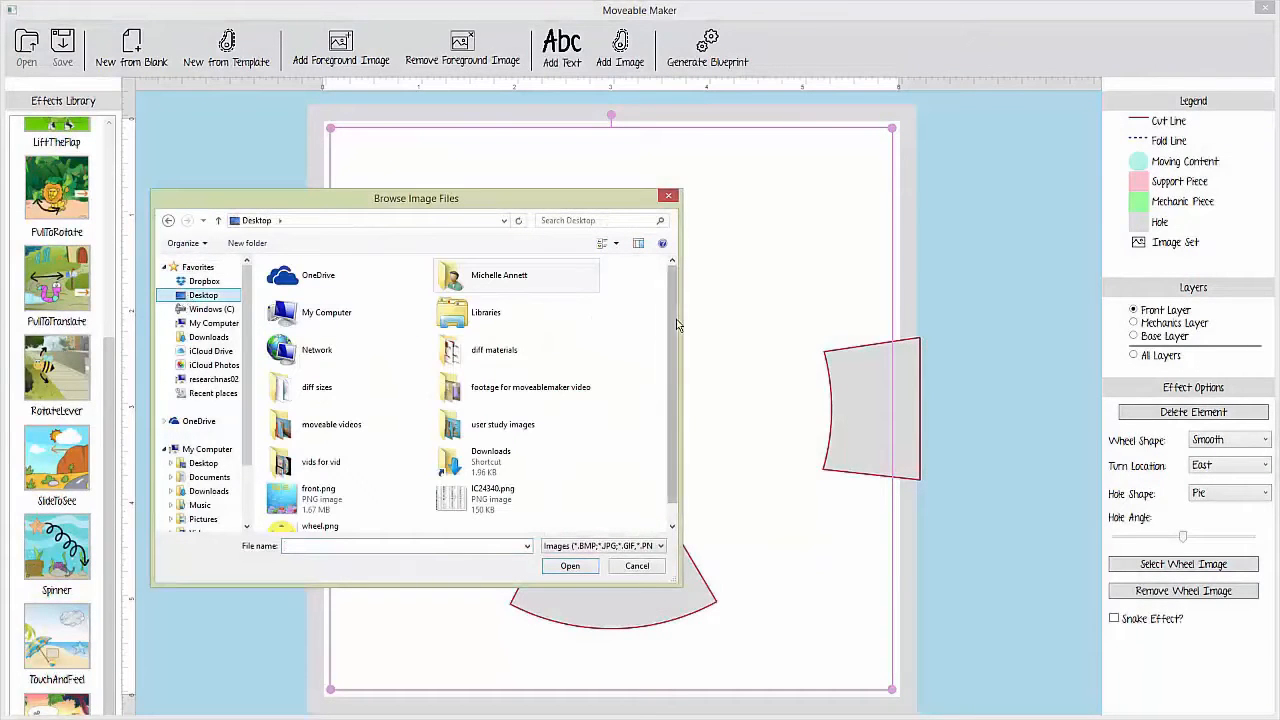
pyautogui.click(319, 526)
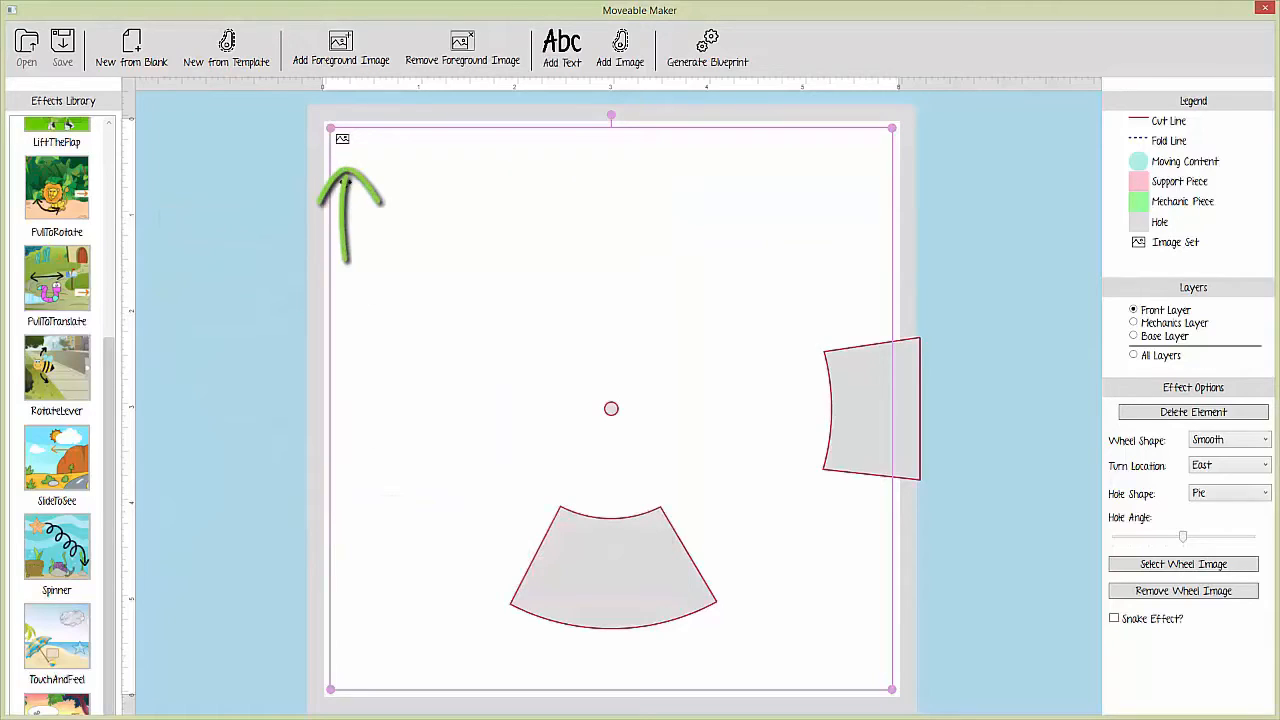
pyautogui.moveTo(432, 192)
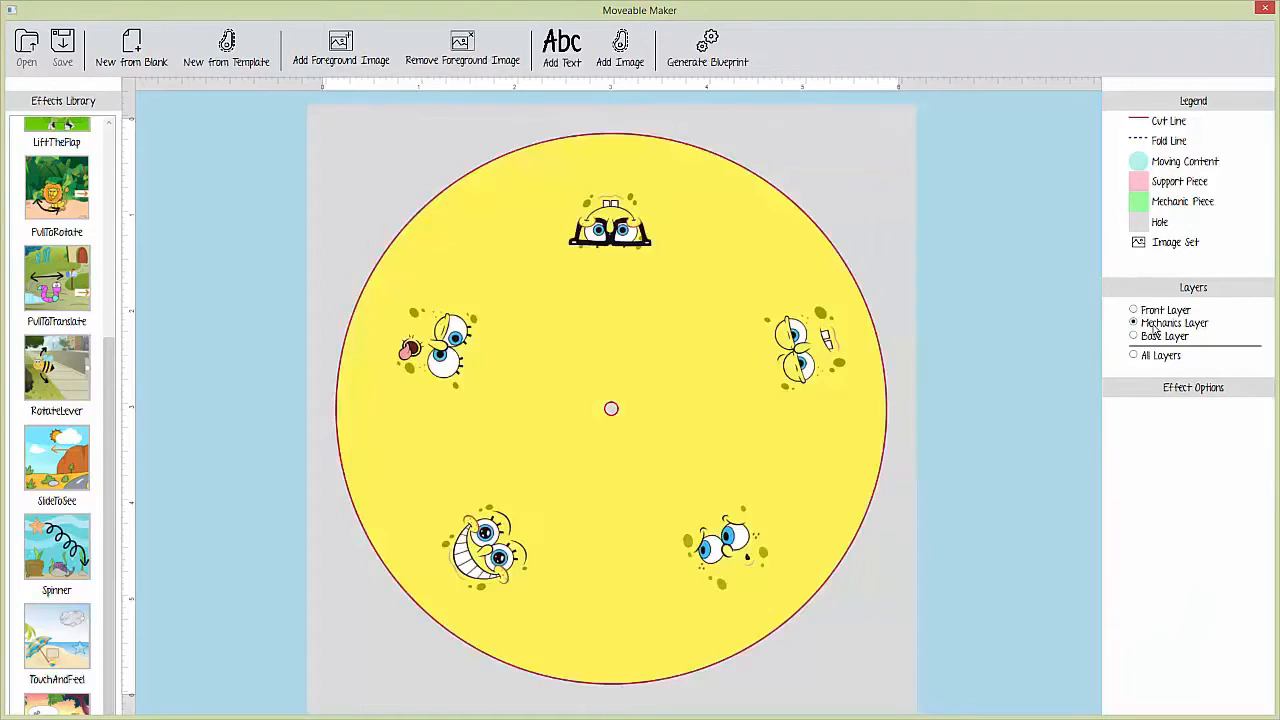
pyautogui.click(1133, 336)
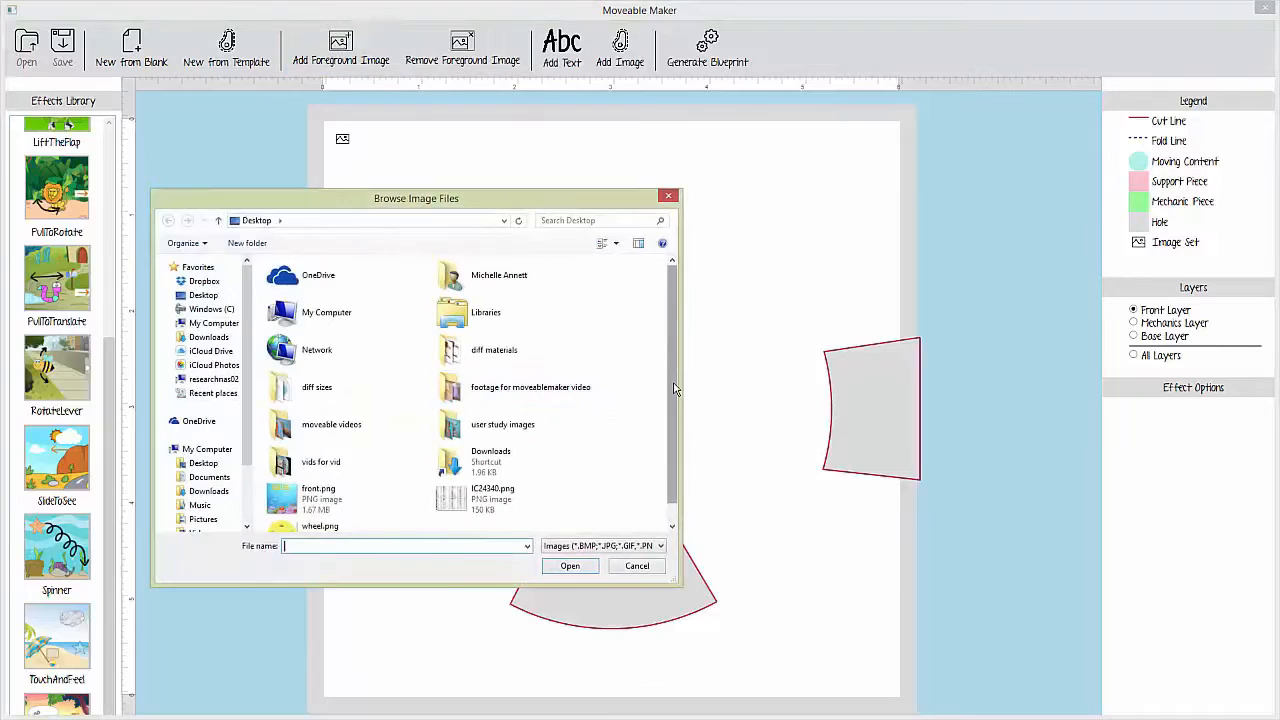
# Use front.png, the ocean 'TODAY I FEEL' picture, as the foreground image
pyautogui.click(569, 565)
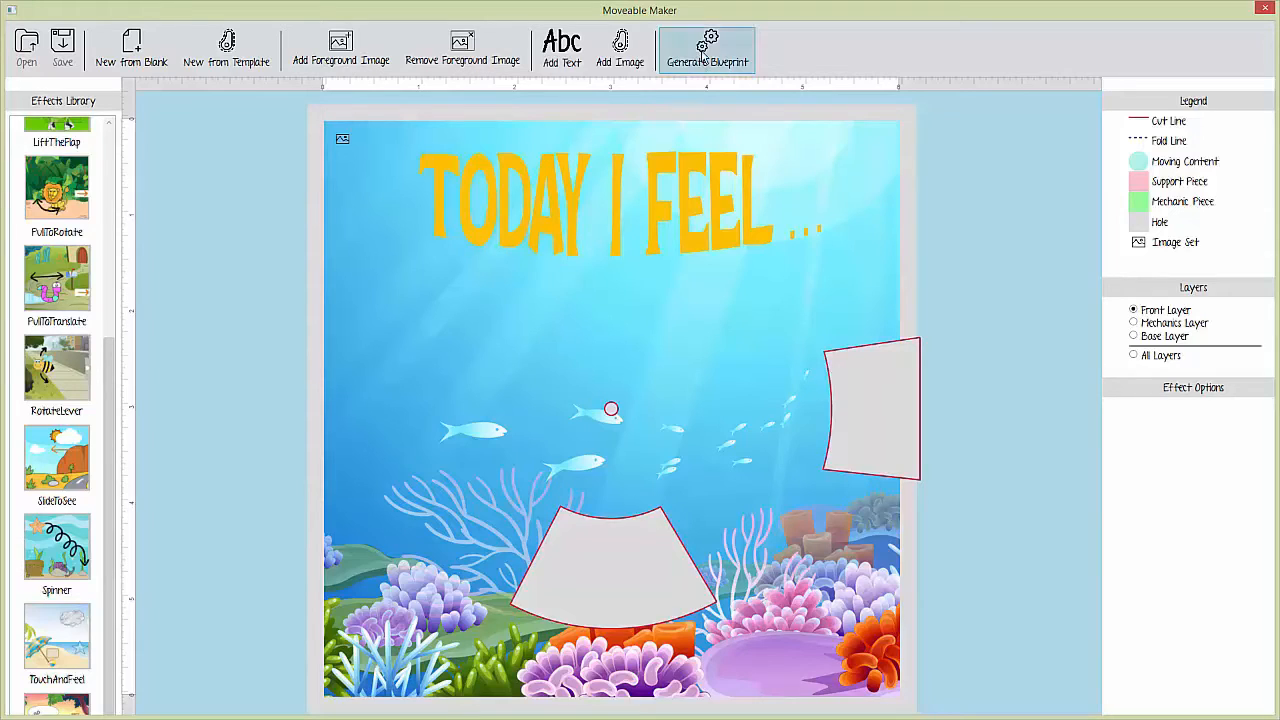
# Generate blueprint PDFs for all layers
pyautogui.click(712, 42)
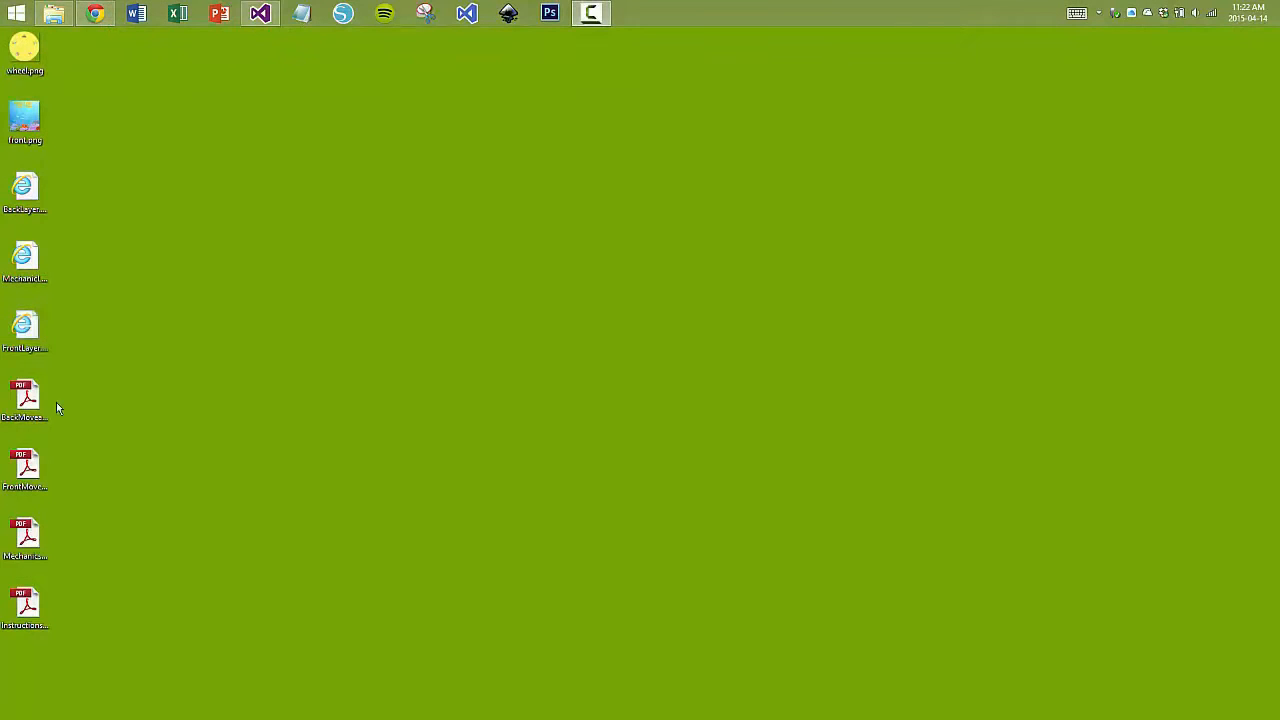
# Open the back layer blueprint PDF from the desktop
pyautogui.doubleClick(25, 465)
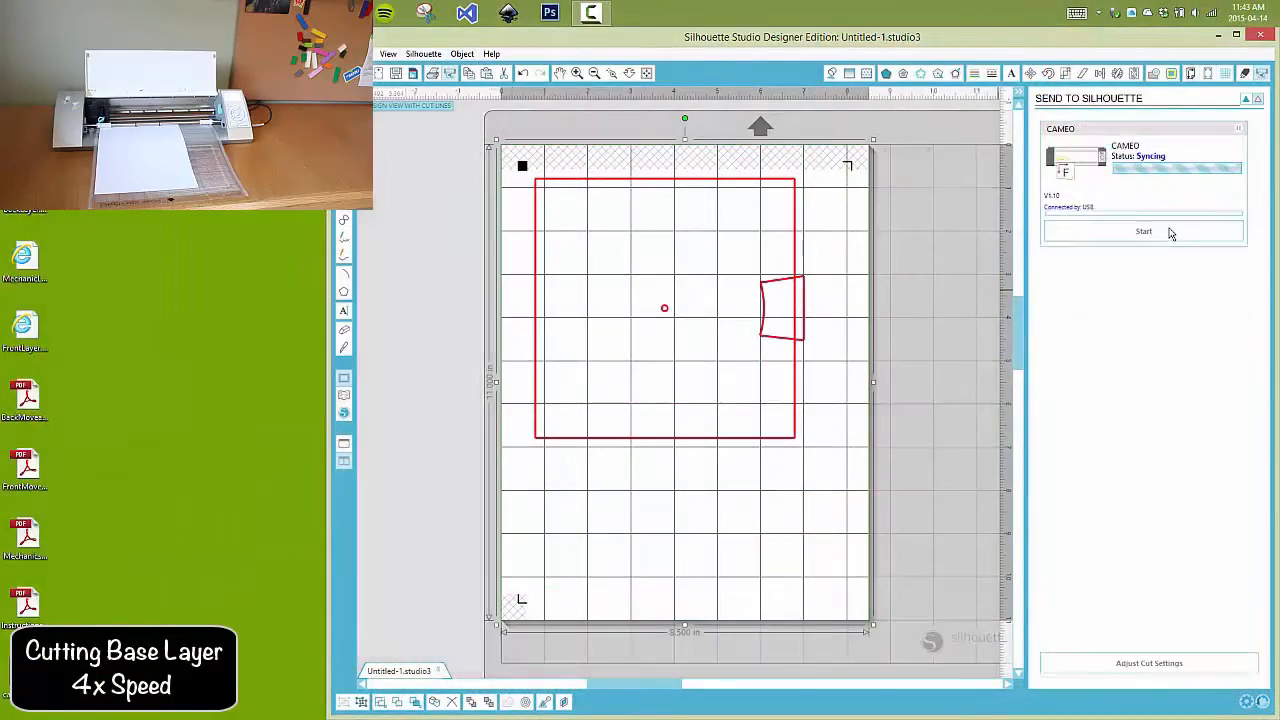
# Send the base layer, then the front layer, to the Silhouette cutter
pyautogui.click(1143, 231)
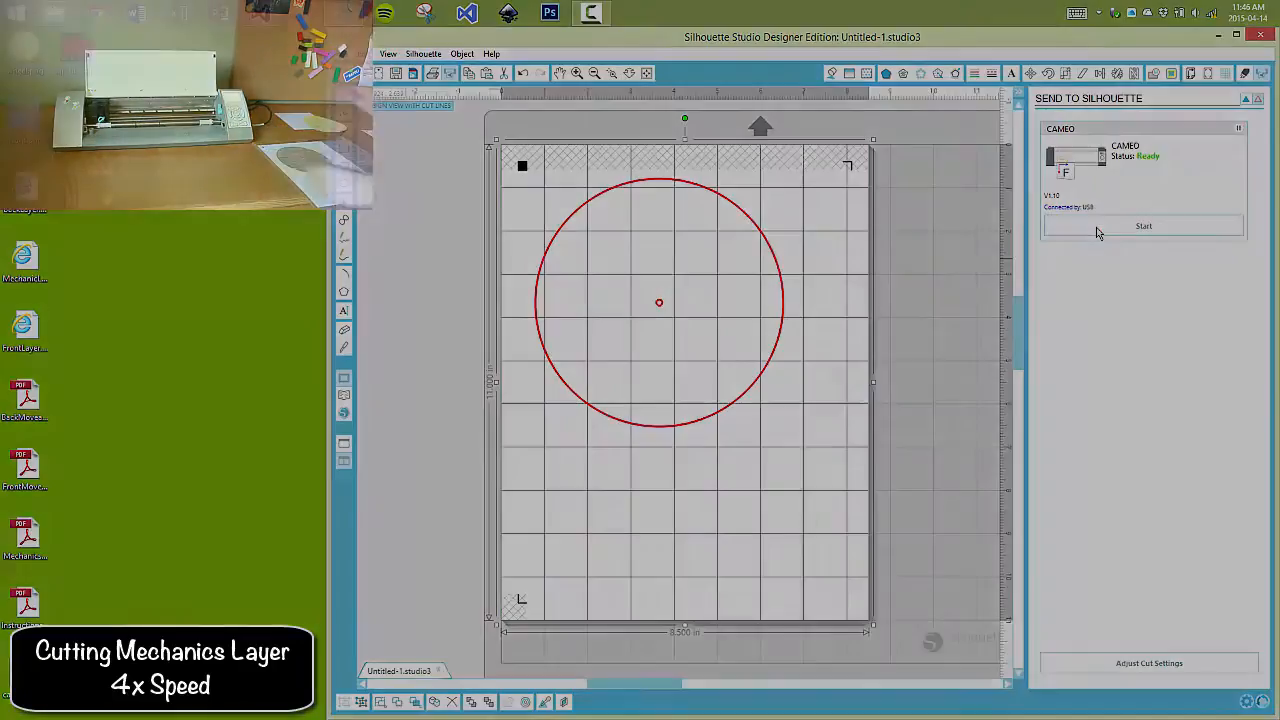
pyautogui.click(1143, 225)
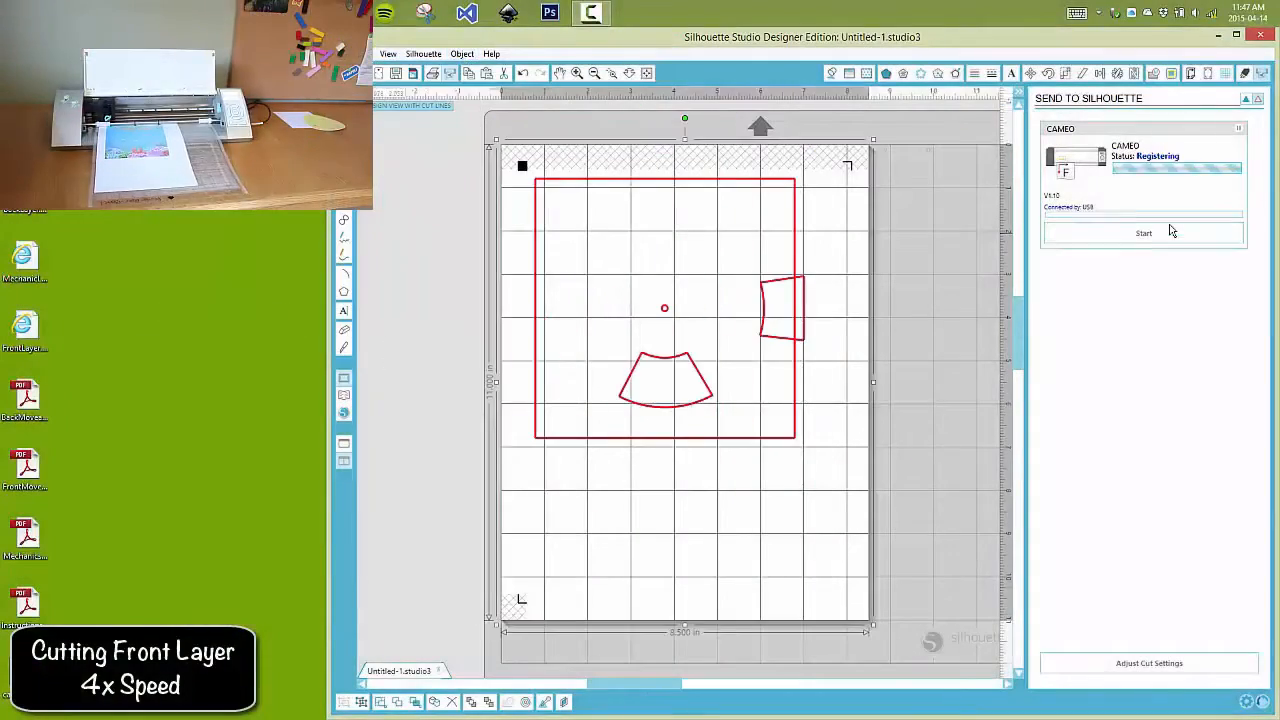